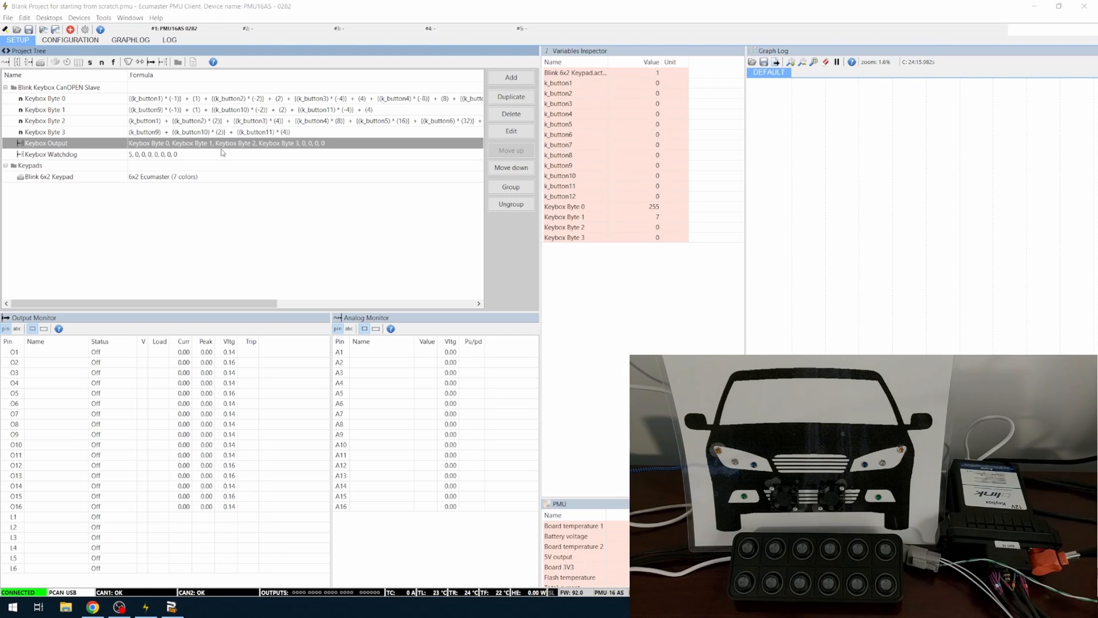
mouse_move(175, 167)
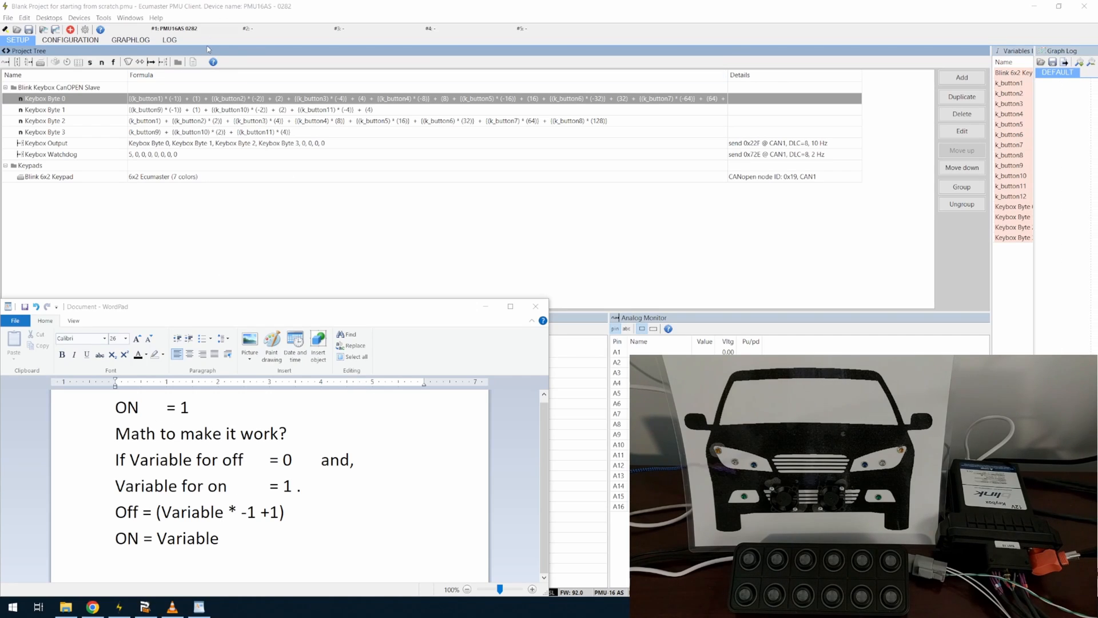
mouse_move(82, 107)
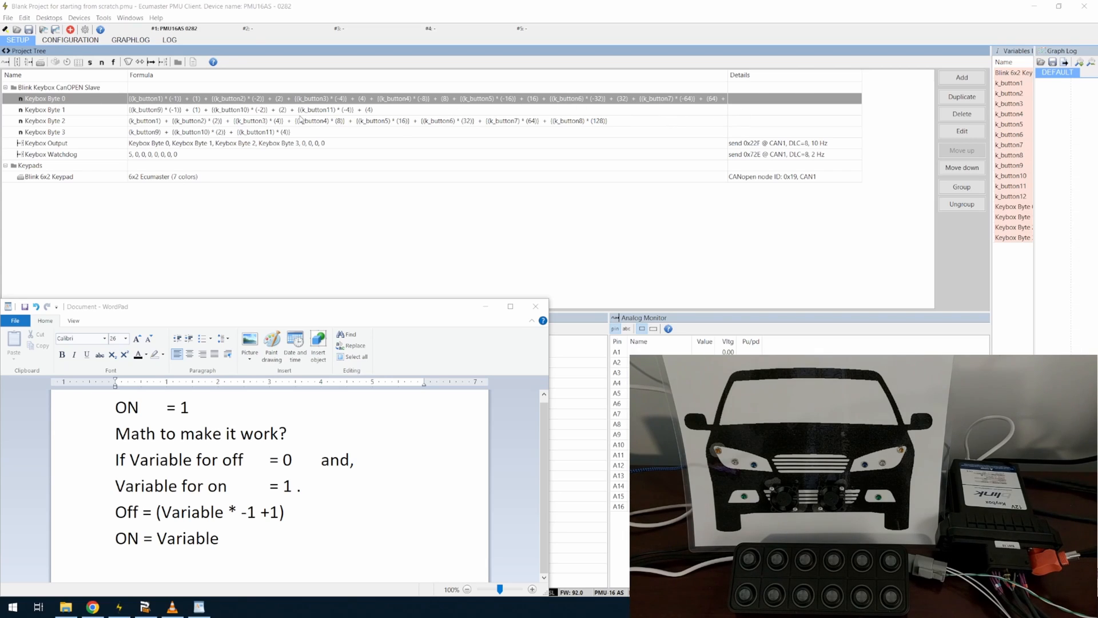
mouse_move(788, 91)
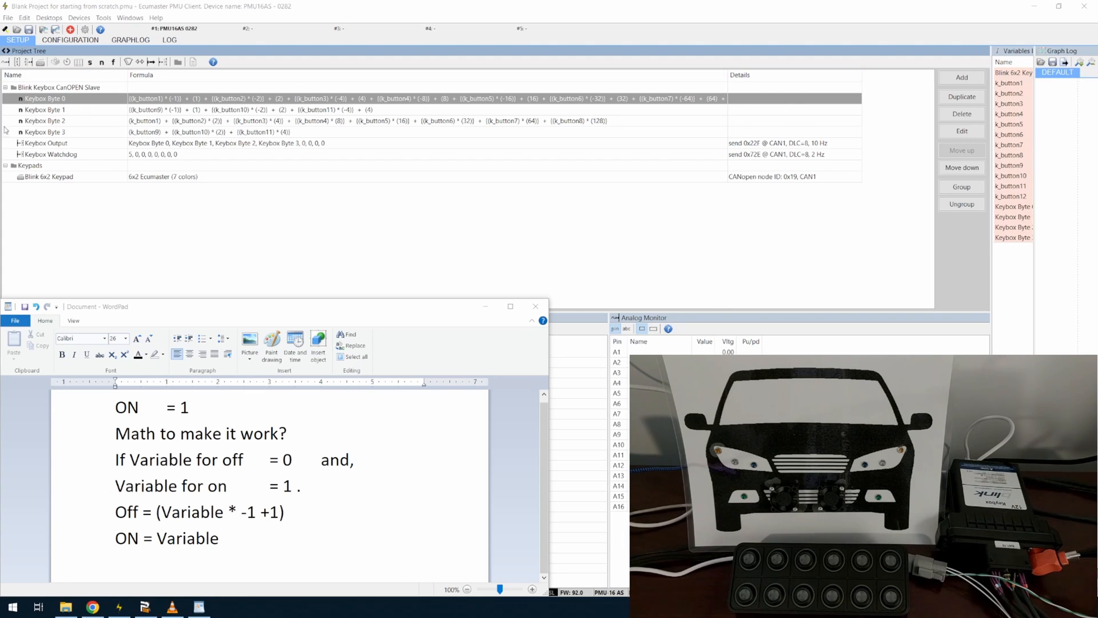
mouse_move(527, 155)
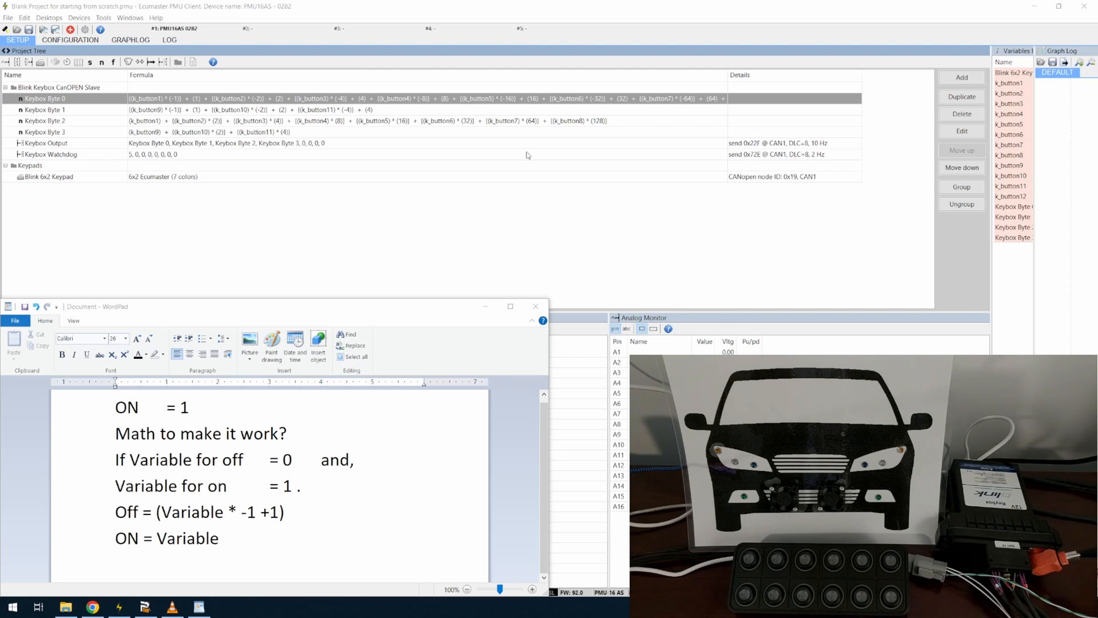
mouse_move(404, 147)
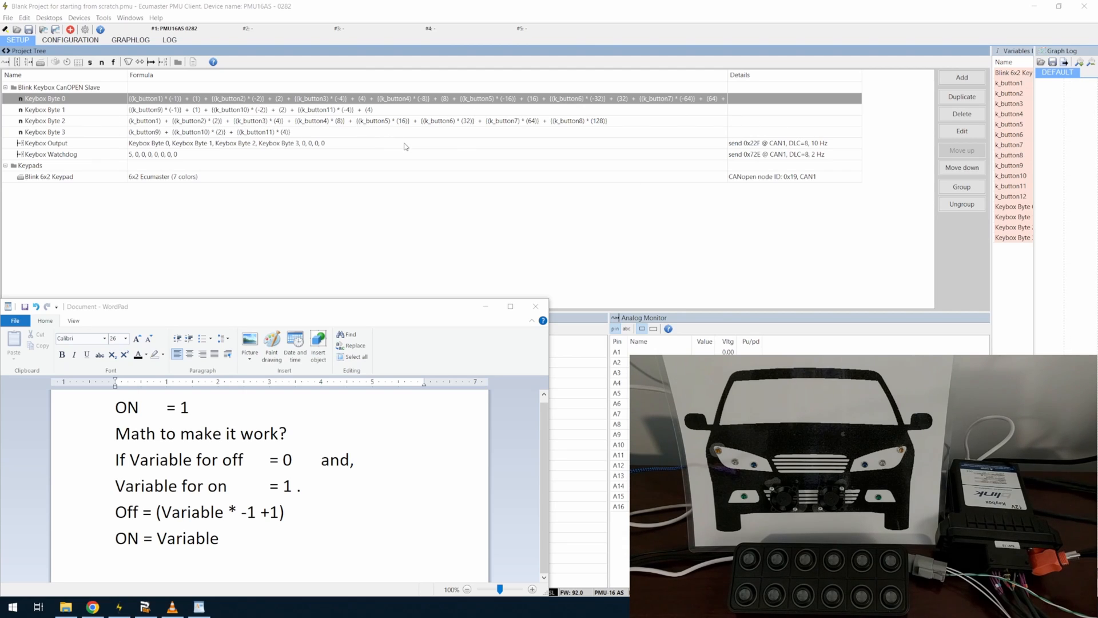
Step: Add the line "OFF = 1" at the top of the WordPad notes
text(OFF     = 1)
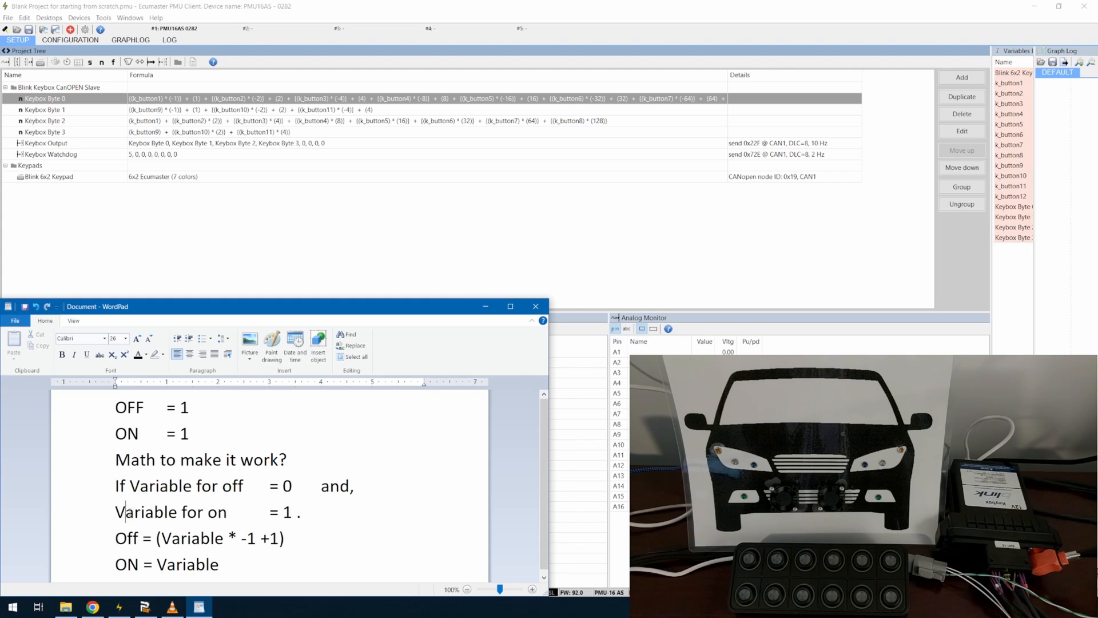
Step: Select the Off = part of the formula line in WordPad and click below it
drag(115, 512, 297, 512)
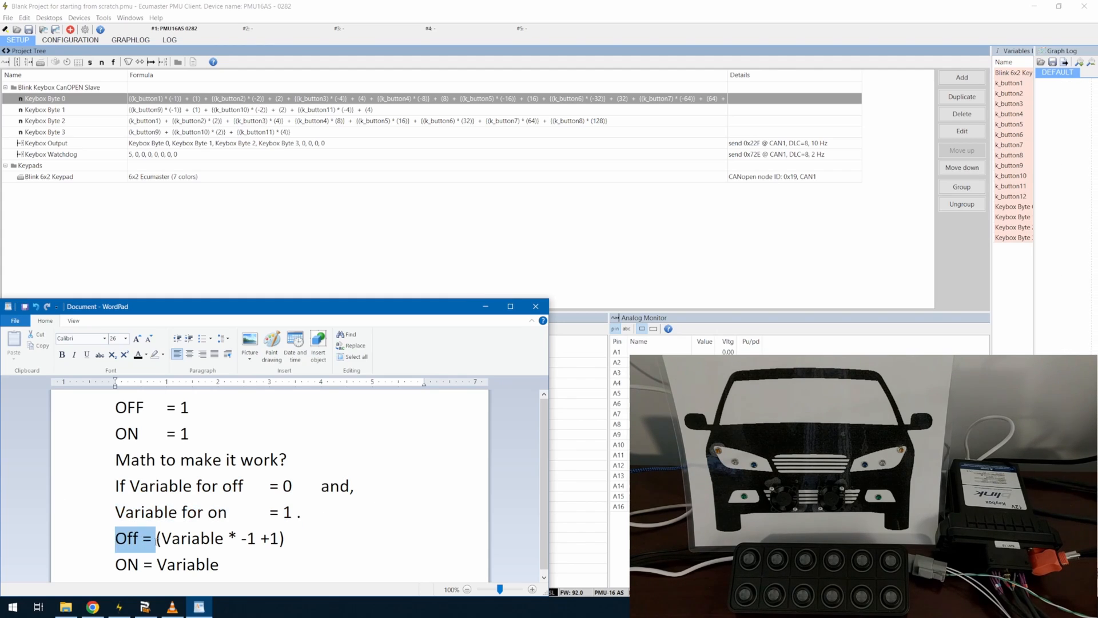
click(214, 538)
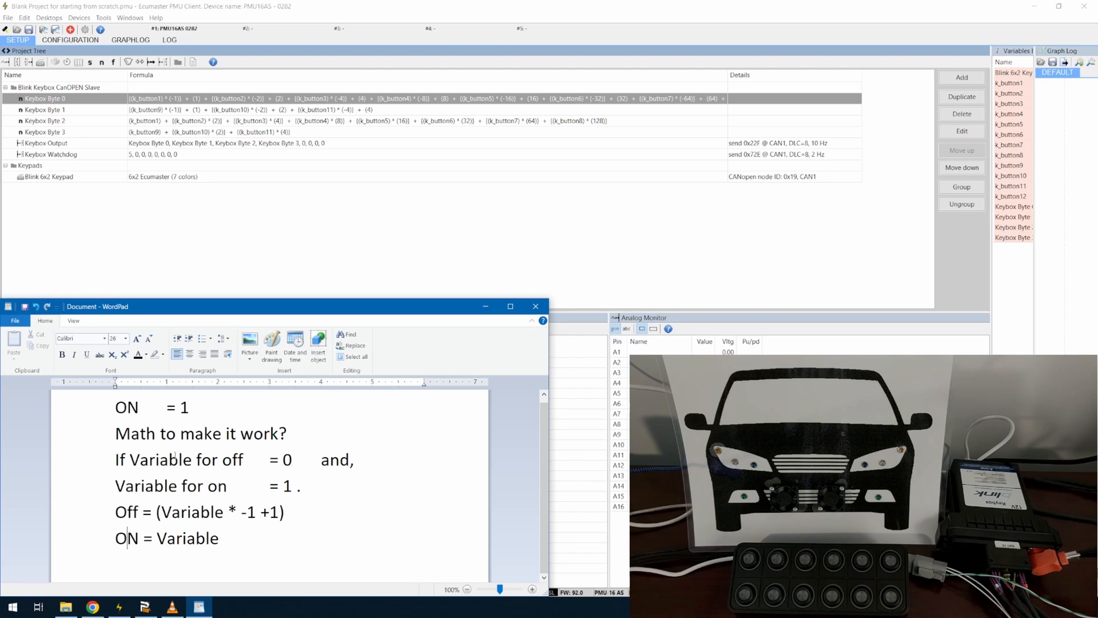
double_click(126, 512)
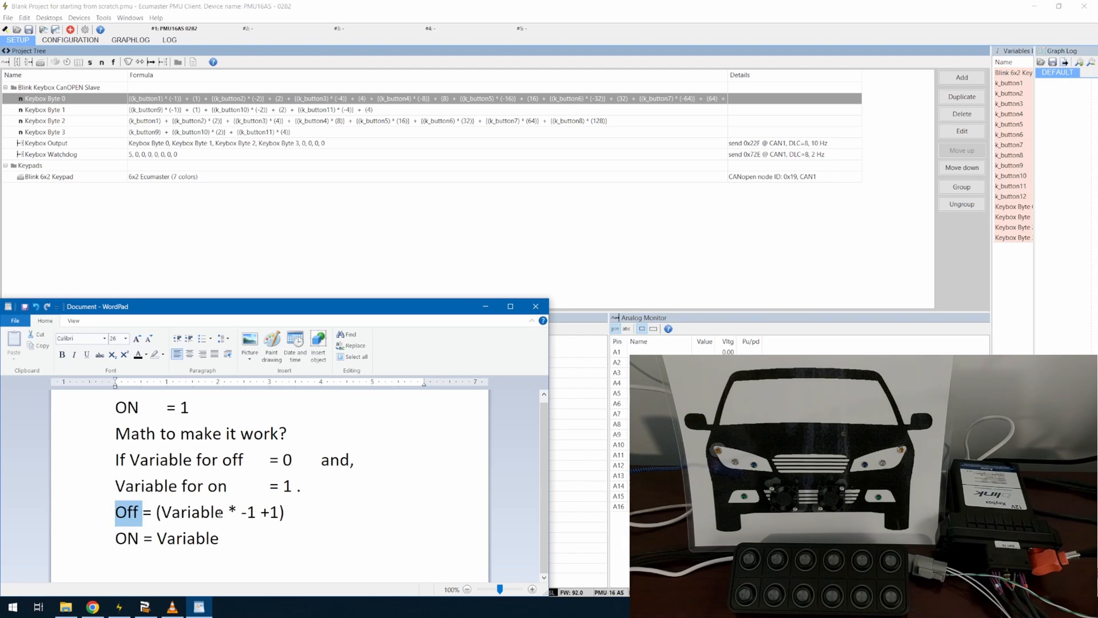
mouse_move(536, 306)
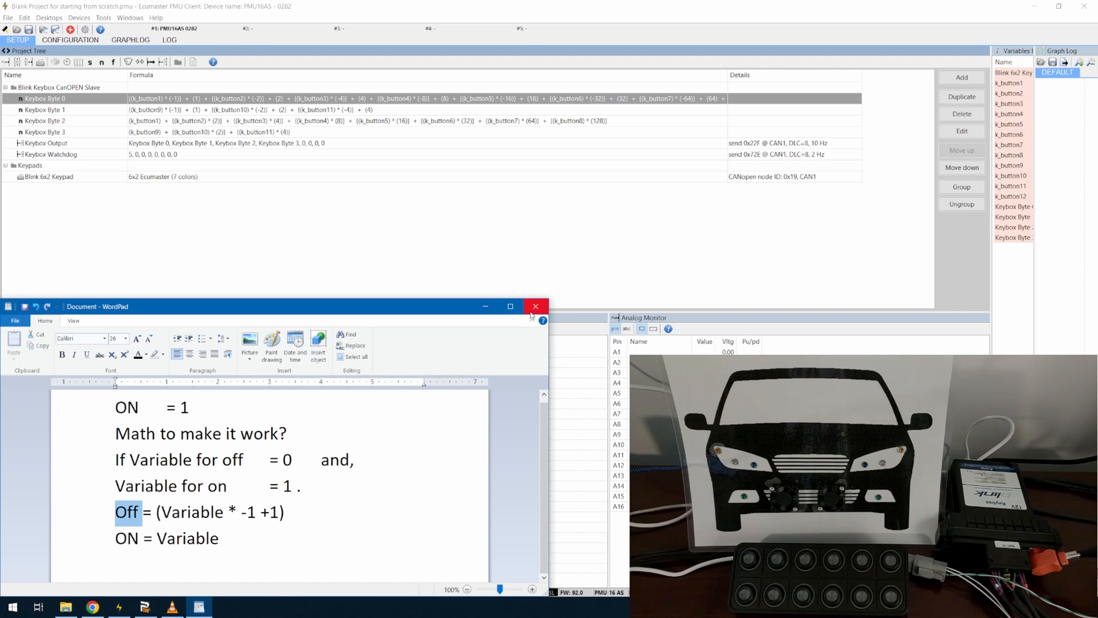